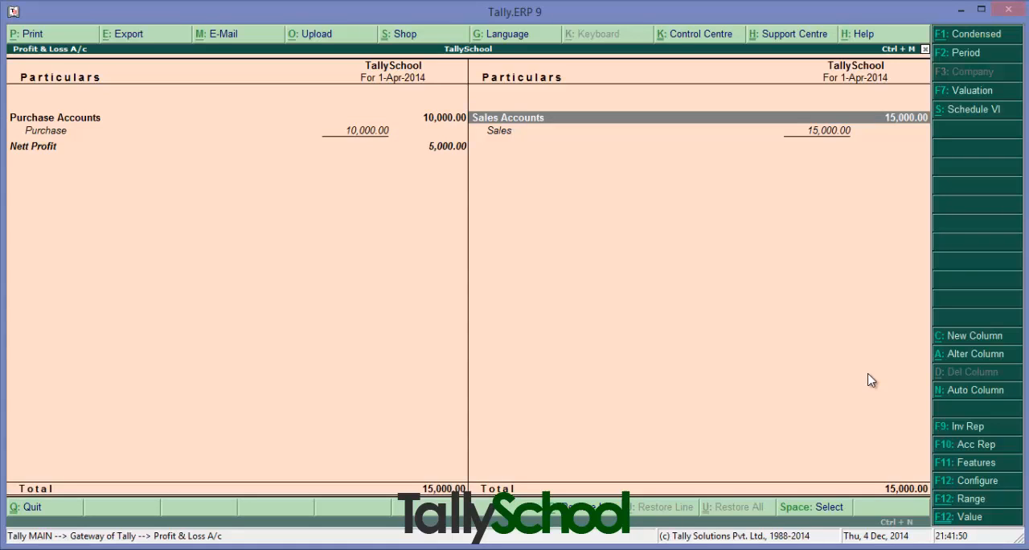
# Drill from Purchase Accounts into the Purchase 10,000 journal voucher against Amit, then start quitting it.
pyautogui.doubleClick(508, 117)
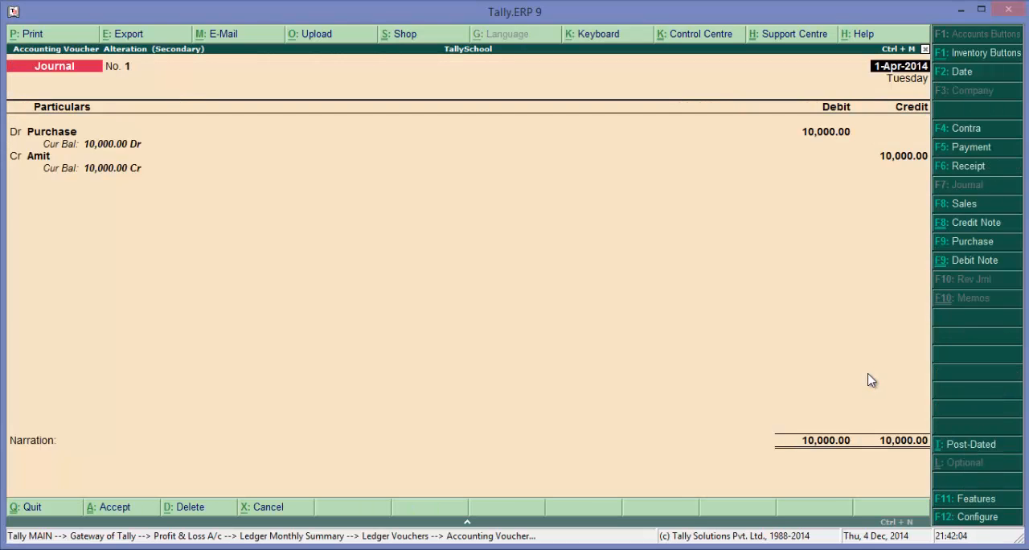
pyautogui.click(29, 508)
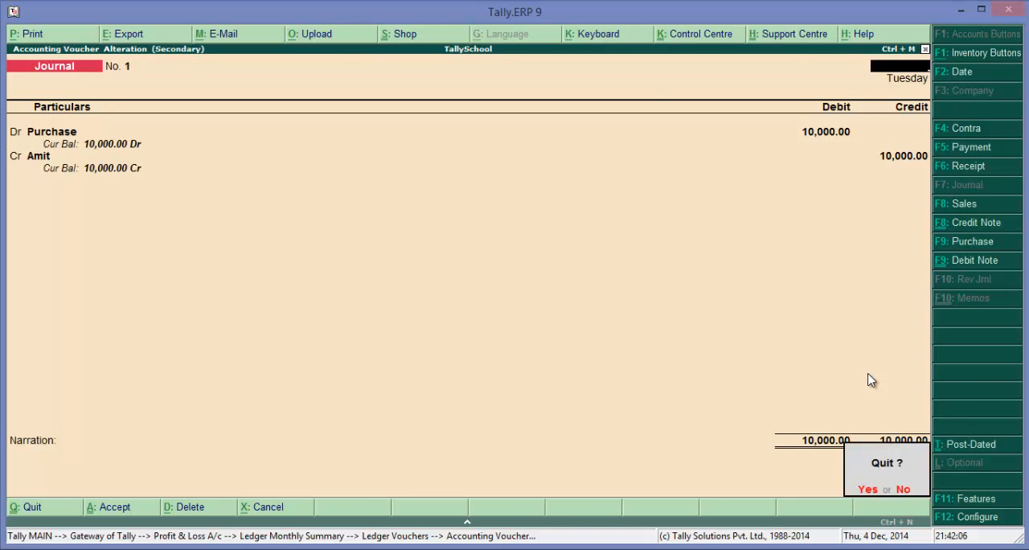
# Confirm quitting the voucher with Yes.
pyautogui.click(865, 489)
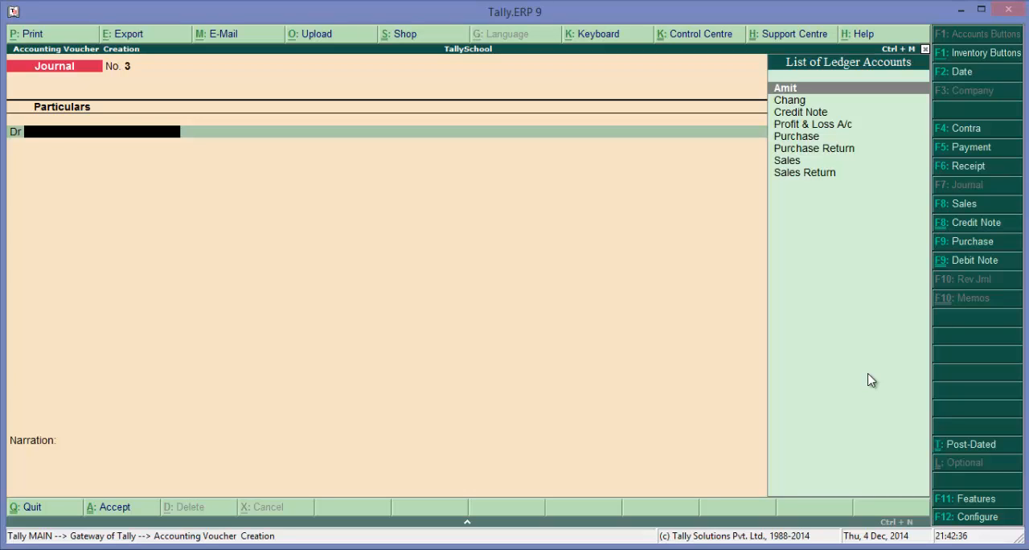
pyautogui.moveTo(862, 373)
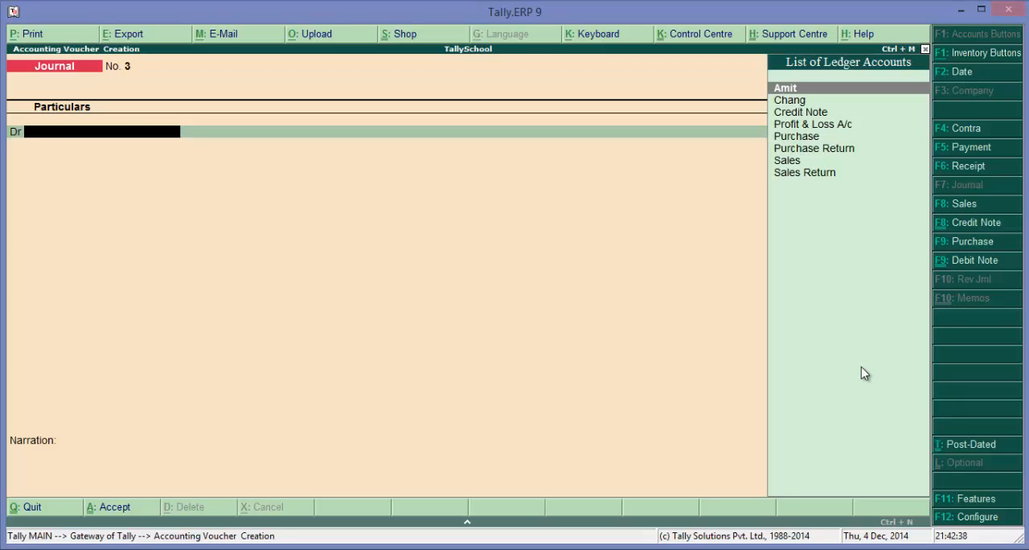
pyautogui.moveTo(990, 228)
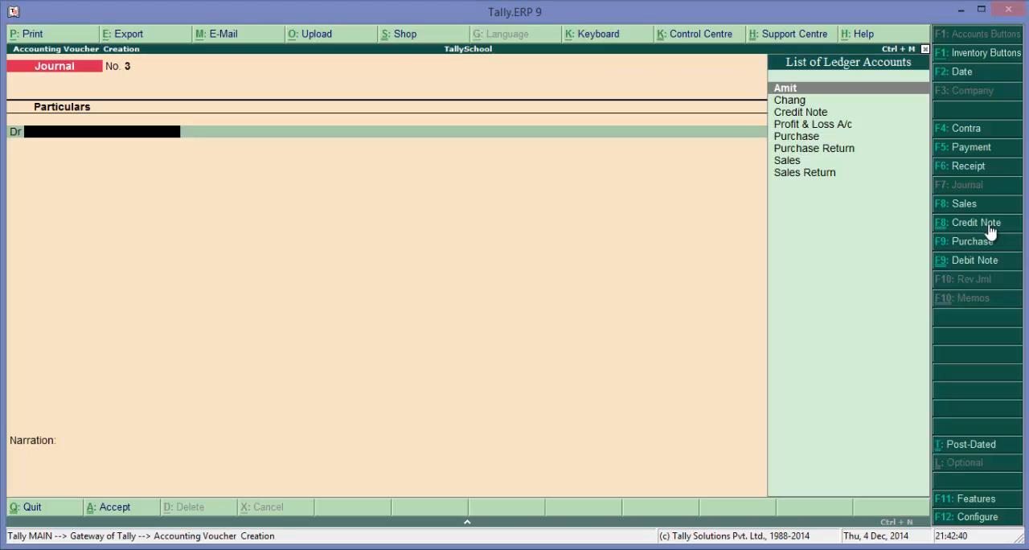
# Enter a credit note crediting Chang 5,000 and debiting Sales Return.
pyautogui.click(983, 222)
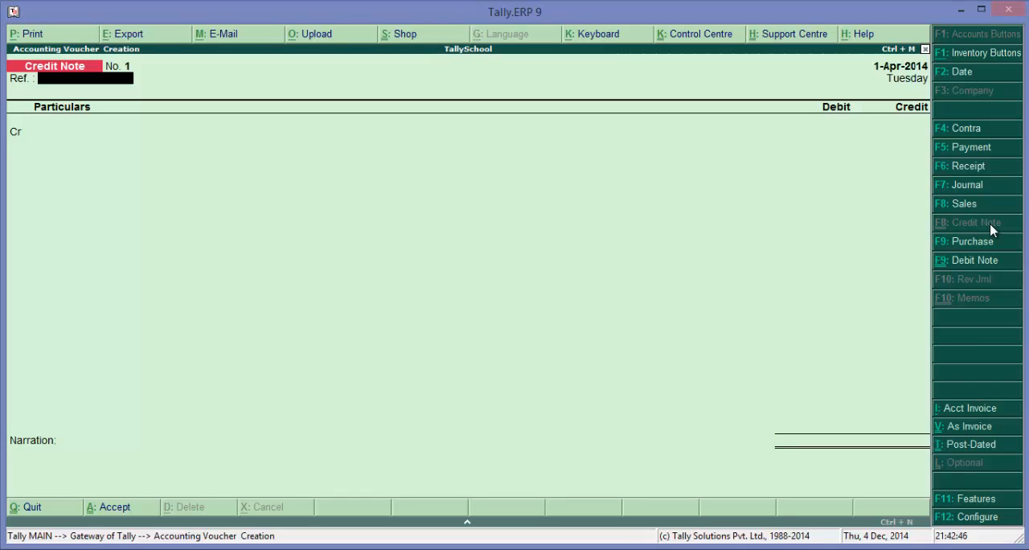
pyautogui.click(96, 132)
pyautogui.write('Chang')
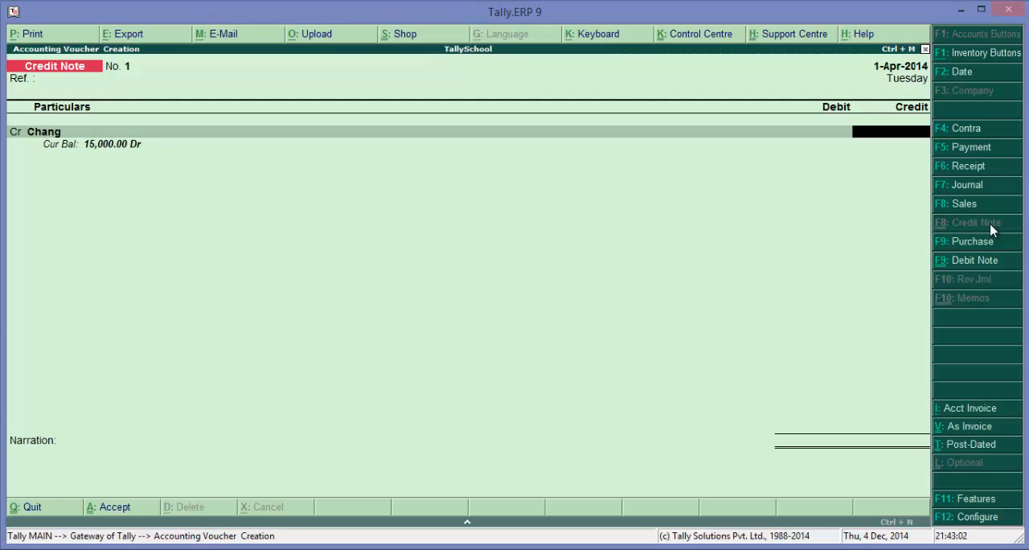
pyautogui.write('5')
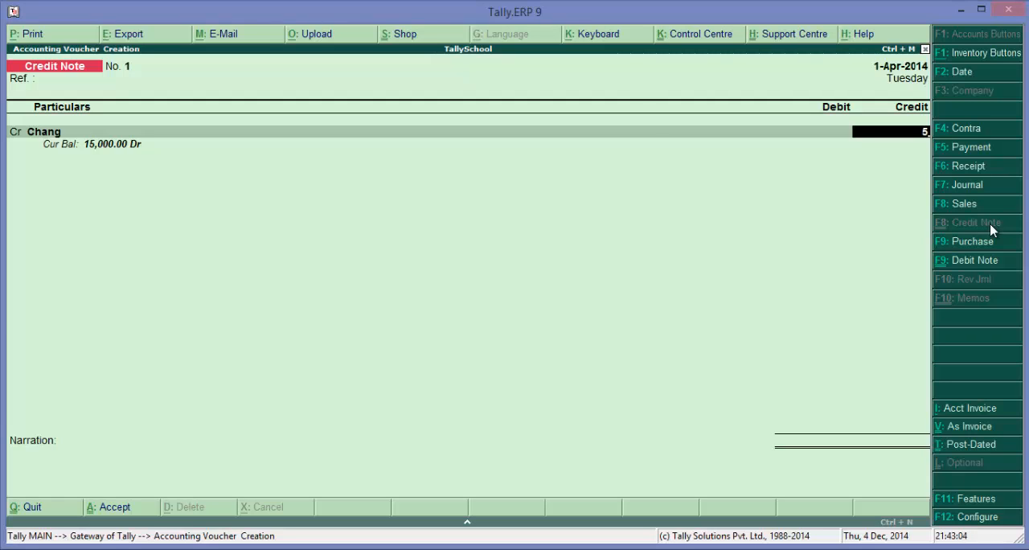
pyautogui.write('Sales Return')
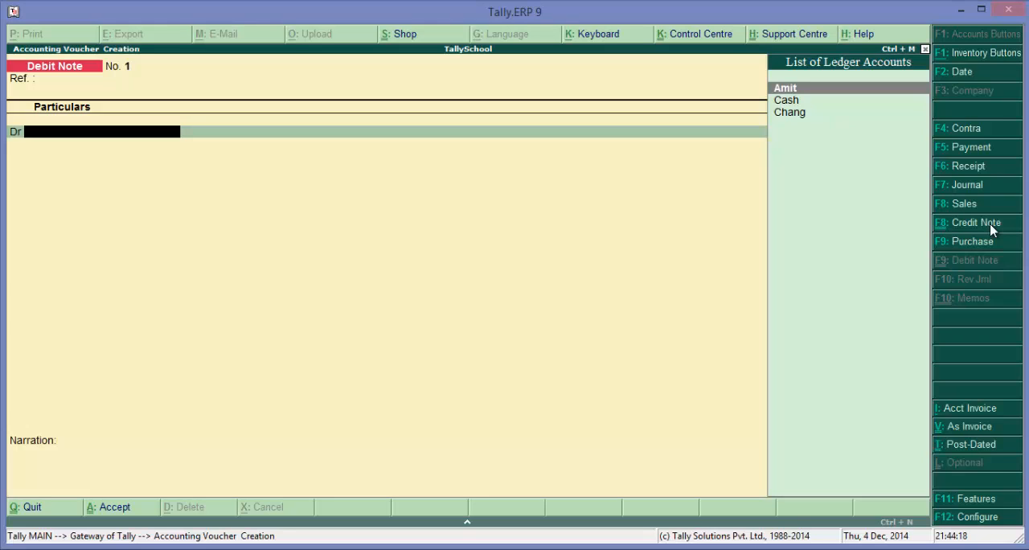
# Enter a debit note debiting Amit 3,000 and crediting Purchase Return.
pyautogui.click(785, 86)
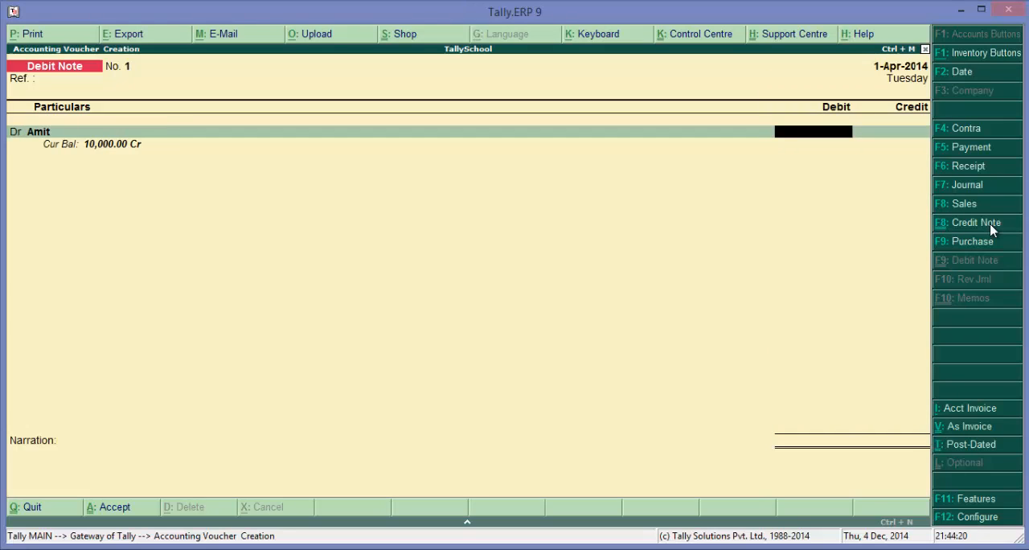
pyautogui.write('3')
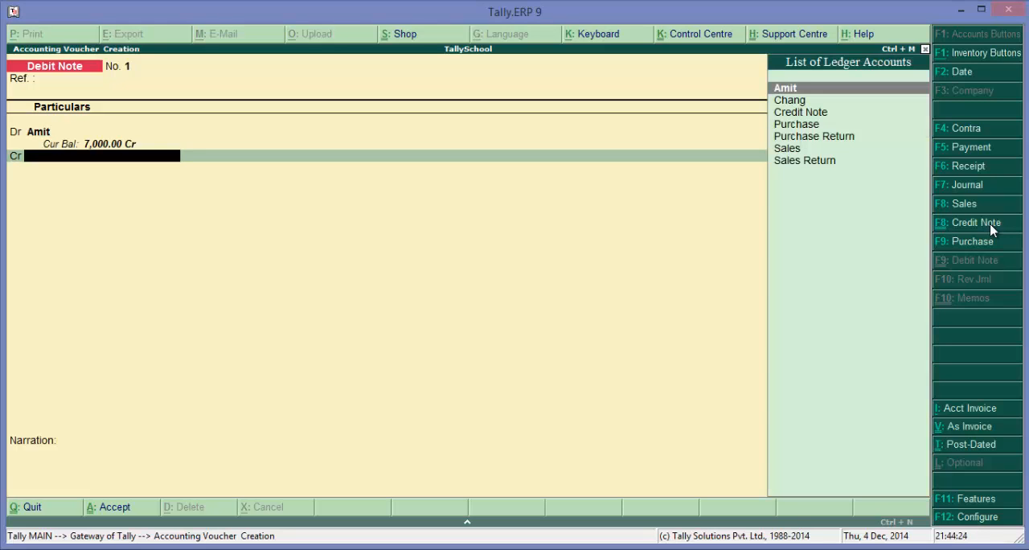
pyautogui.press('Down')
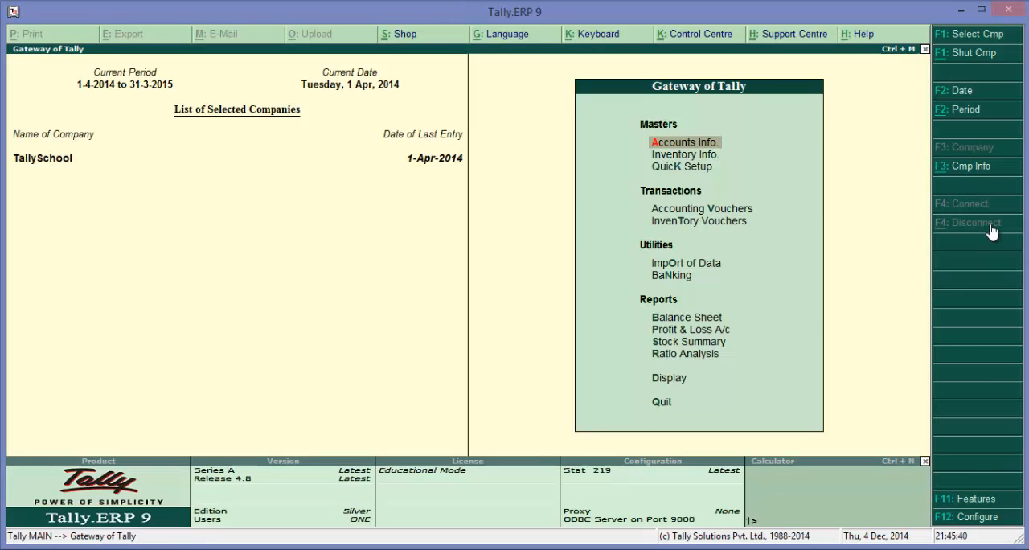
# View Profit & Loss showing Purchase 7,000, Sales 10,000 and Nett Profit 3,000.
pyautogui.click(690, 328)
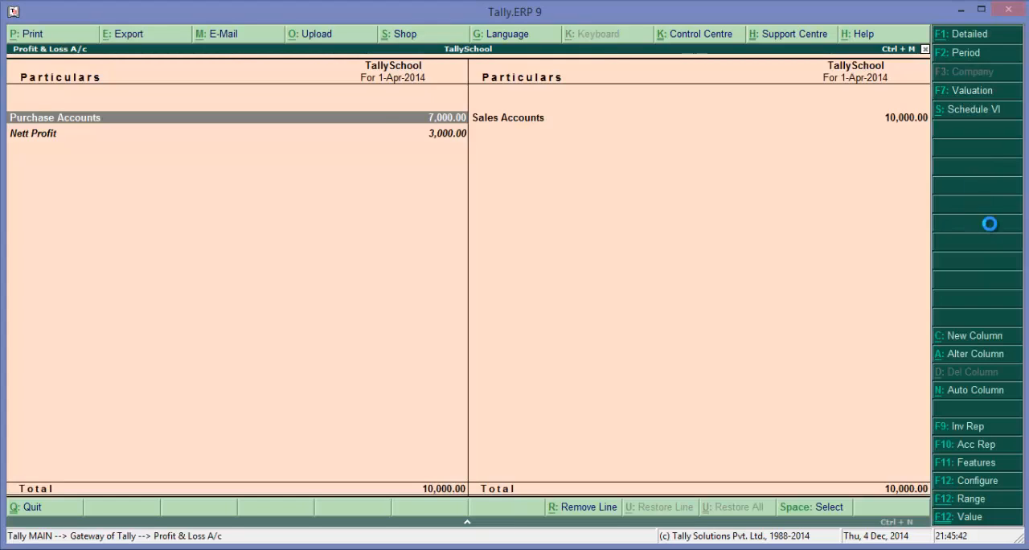